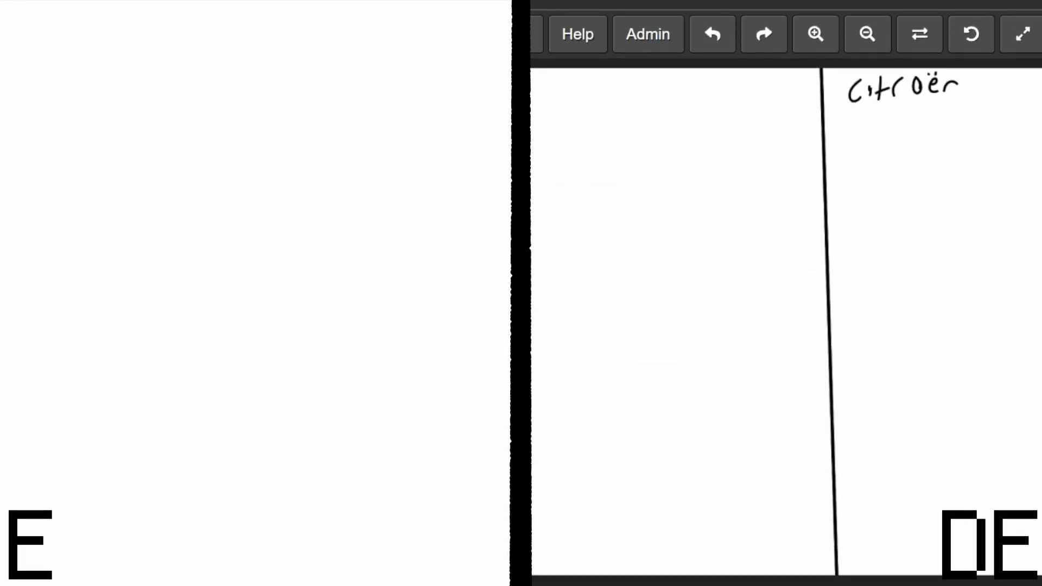
{"action": "mouse_move", "coordinate": [573, 262]}
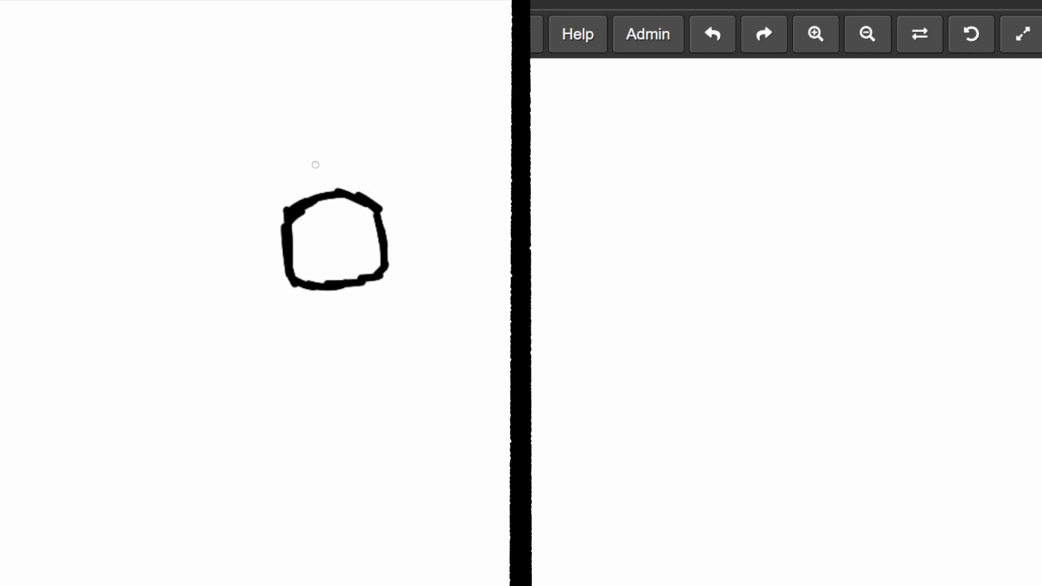
Sketch two pointed triangular fins atop the left robot's head outline.
{"action": "left_click_drag", "start_coordinate": [263, 193], "coordinate": [282, 175]}
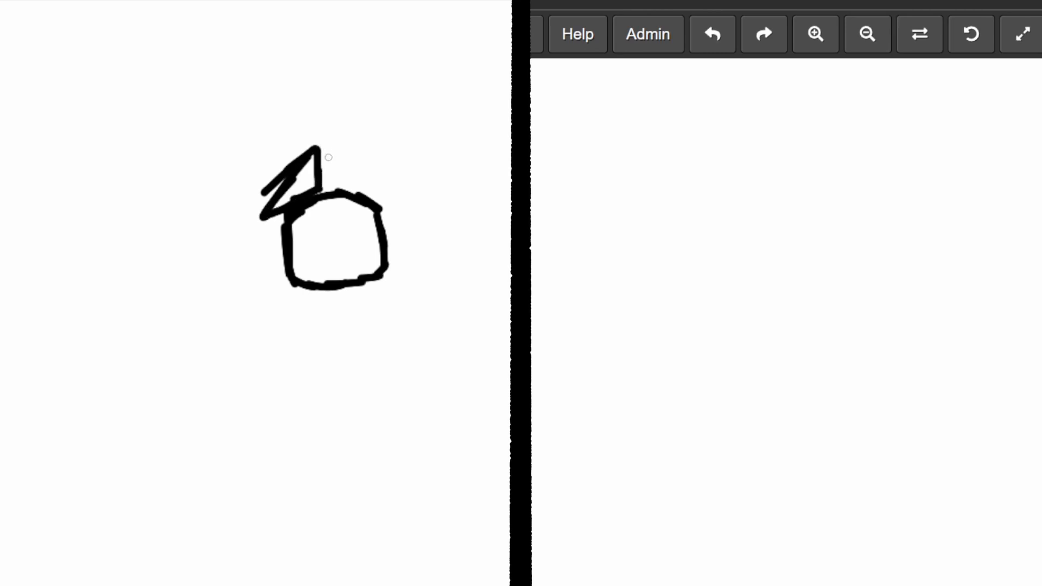
{"action": "left_click_drag", "start_coordinate": [319, 146], "coordinate": [363, 166]}
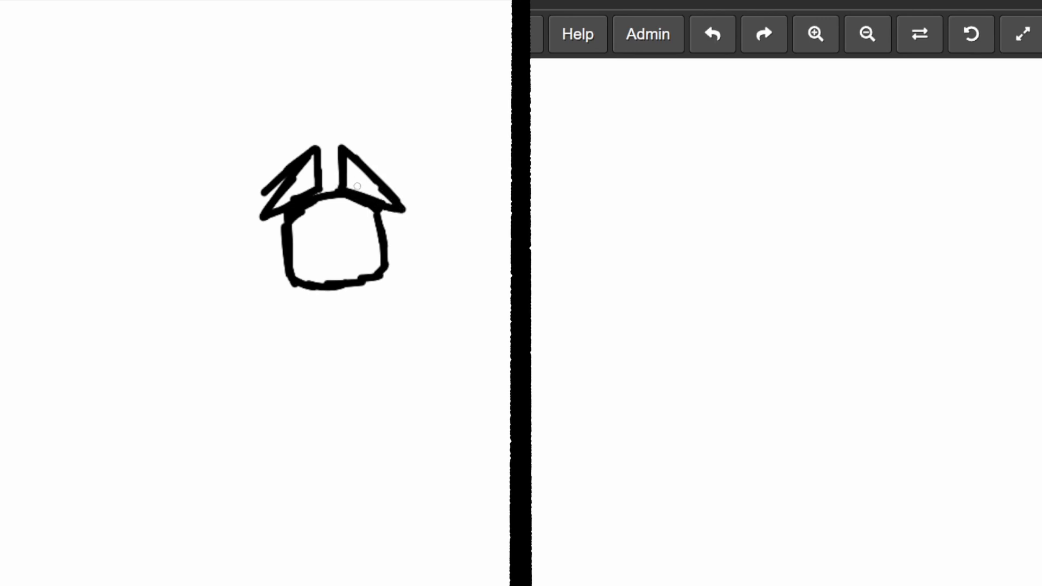
{"action": "mouse_move", "coordinate": [951, 202]}
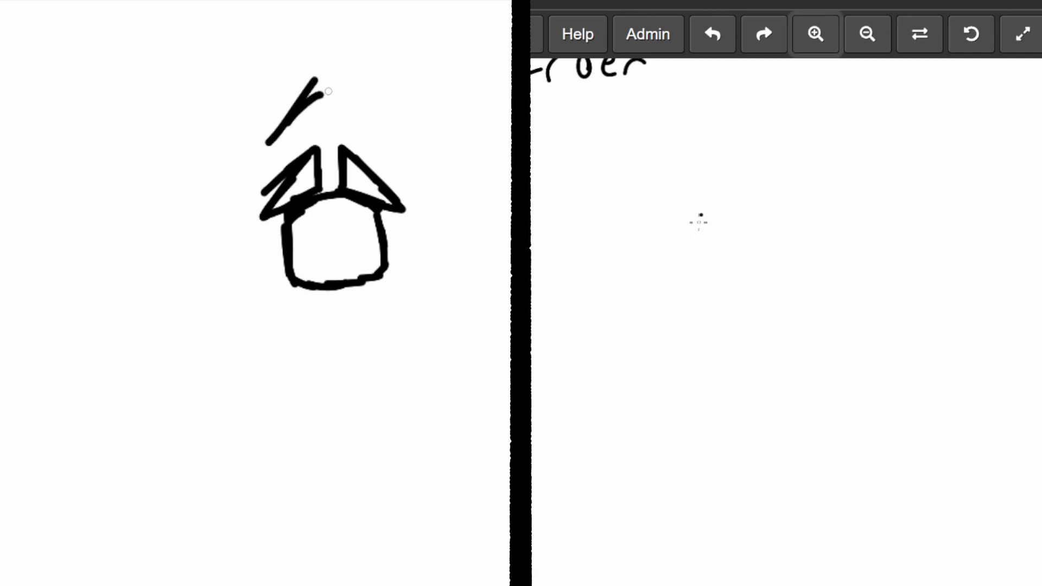
Draw the tall crest, helmet outline and closed oval torso, plus a wheel arch on the car front.
{"action": "left_click_drag", "start_coordinate": [701, 209], "coordinate": [738, 270]}
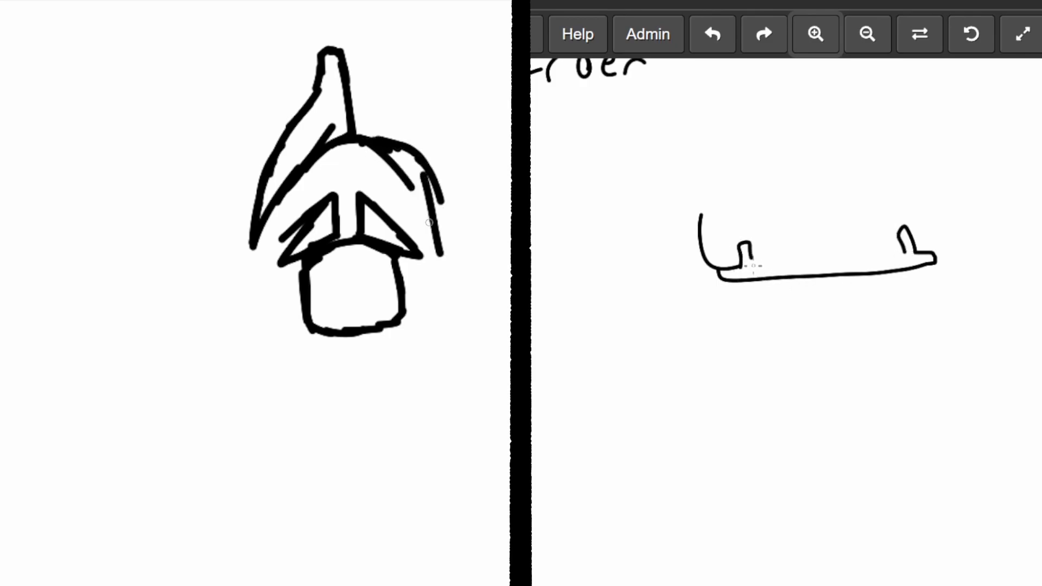
{"action": "left_click_drag", "start_coordinate": [439, 186], "coordinate": [432, 339]}
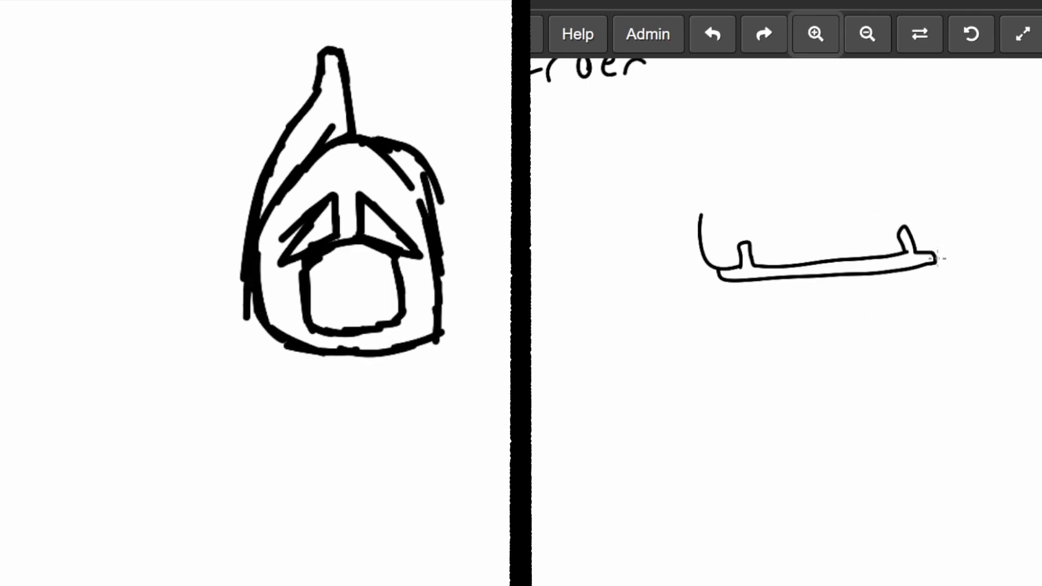
{"action": "left_click_drag", "start_coordinate": [930, 259], "coordinate": [934, 193]}
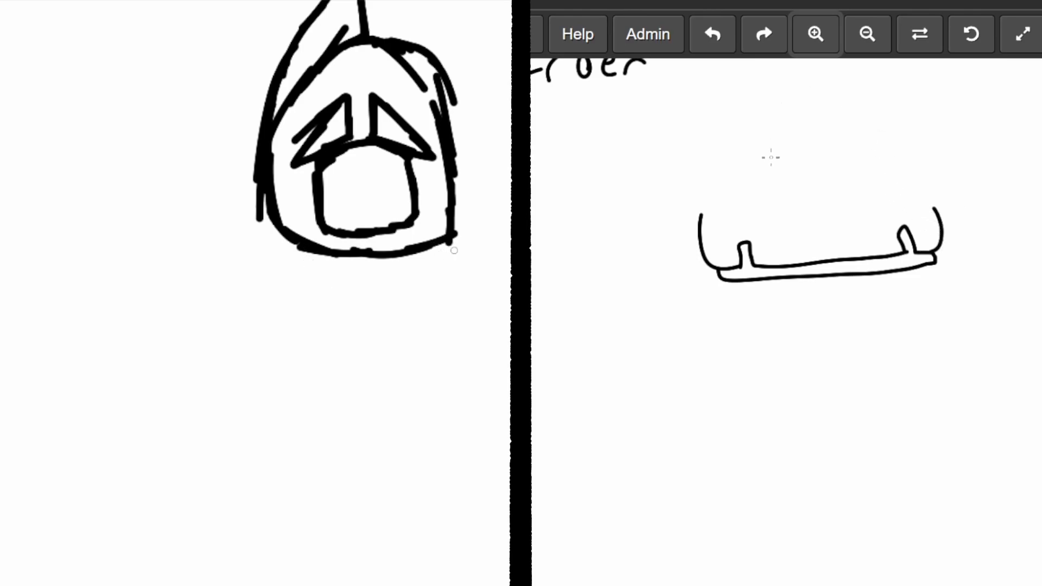
{"action": "left_click_drag", "start_coordinate": [455, 239], "coordinate": [495, 356]}
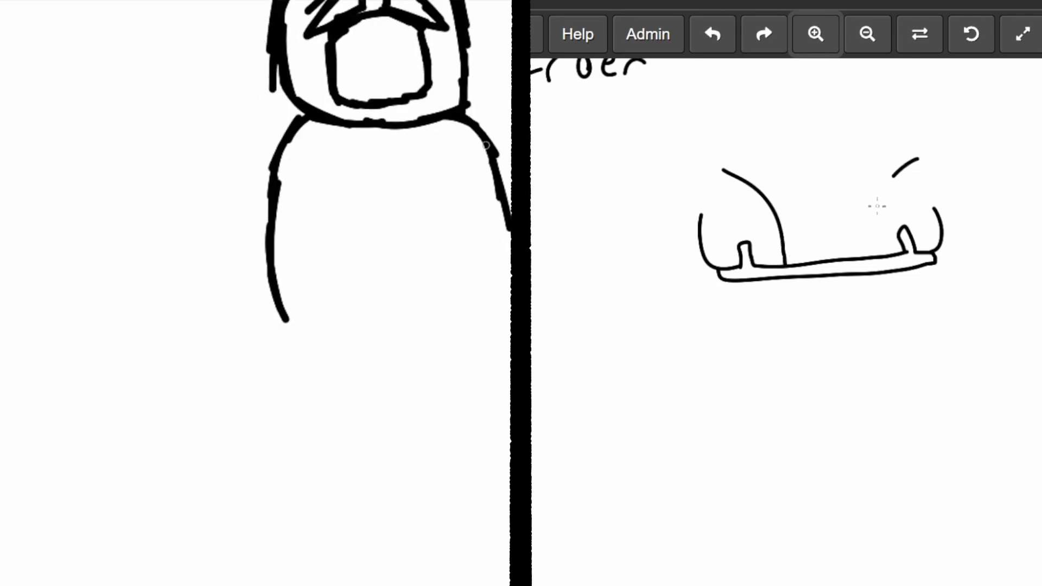
{"action": "left_click_drag", "start_coordinate": [492, 140], "coordinate": [386, 394]}
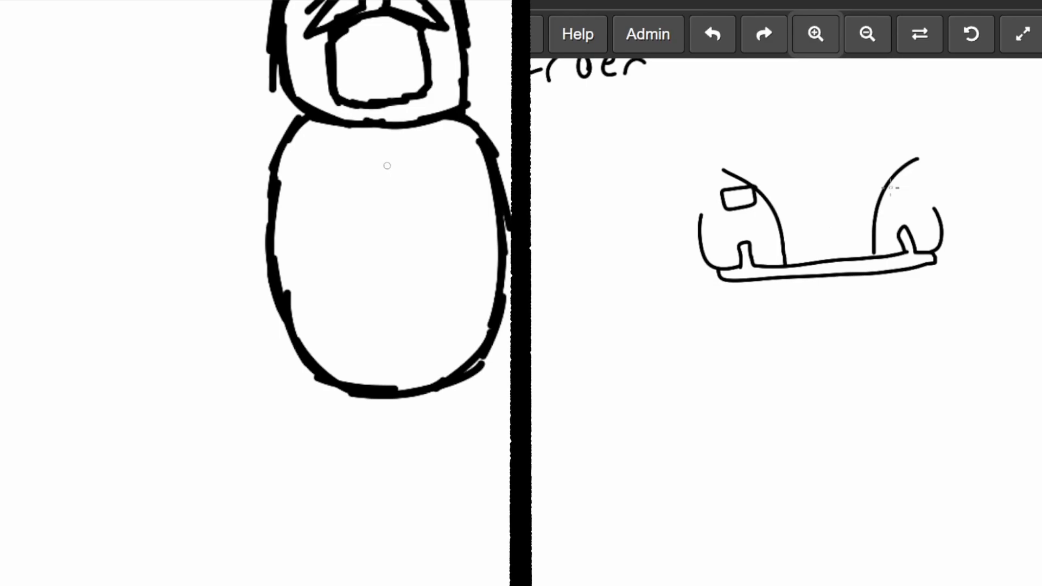
Add two torso crease lines, legs, hip plate with knee, and a shoulder pad on the left robot.
{"action": "left_click_drag", "start_coordinate": [351, 179], "coordinate": [376, 286]}
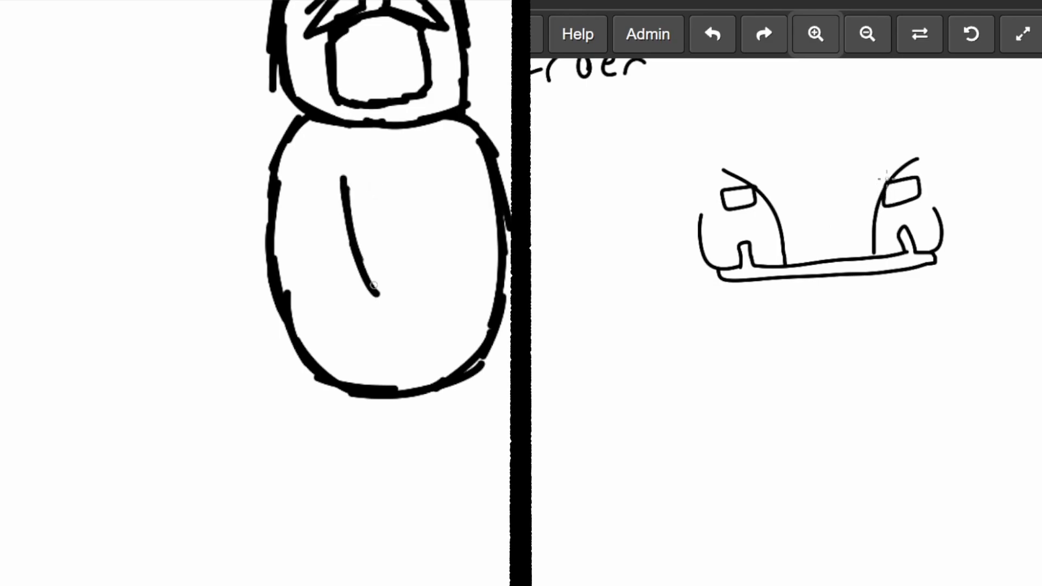
{"action": "left_click_drag", "start_coordinate": [438, 160], "coordinate": [429, 282]}
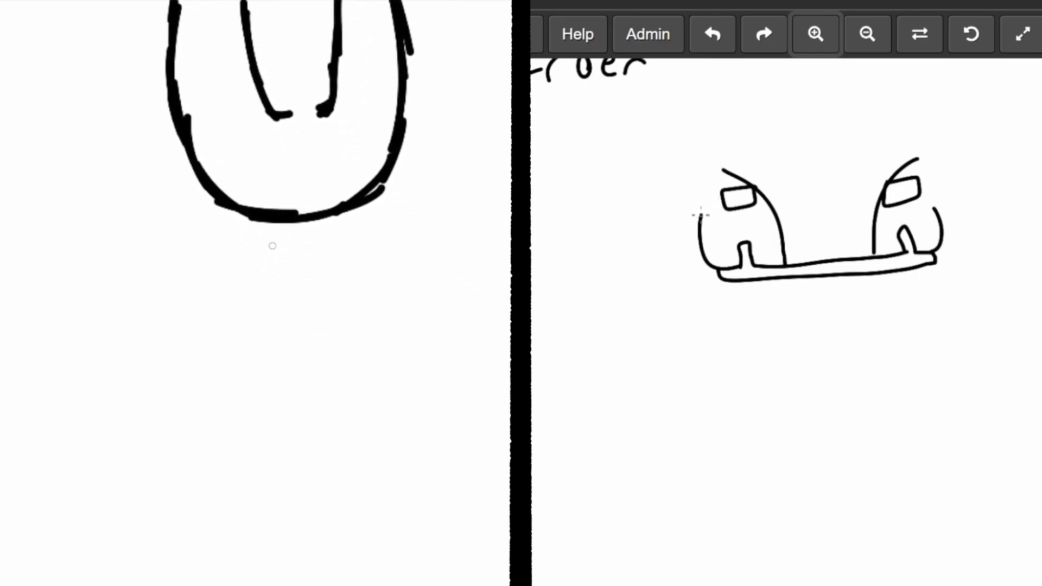
{"action": "left_click_drag", "start_coordinate": [274, 220], "coordinate": [275, 338]}
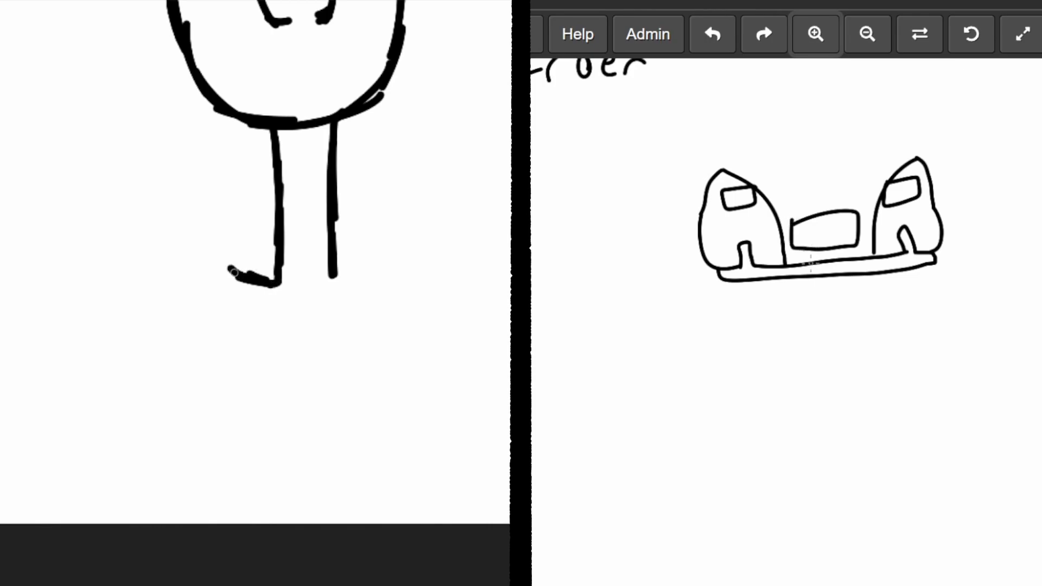
{"action": "left_click_drag", "start_coordinate": [247, 273], "coordinate": [199, 319]}
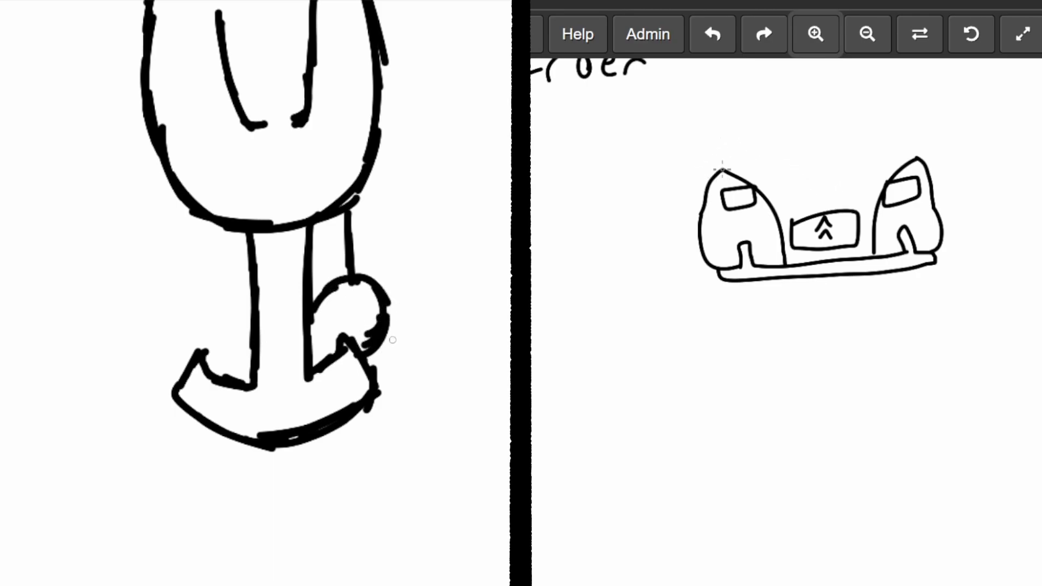
{"action": "left_click_drag", "start_coordinate": [359, 339], "coordinate": [385, 466]}
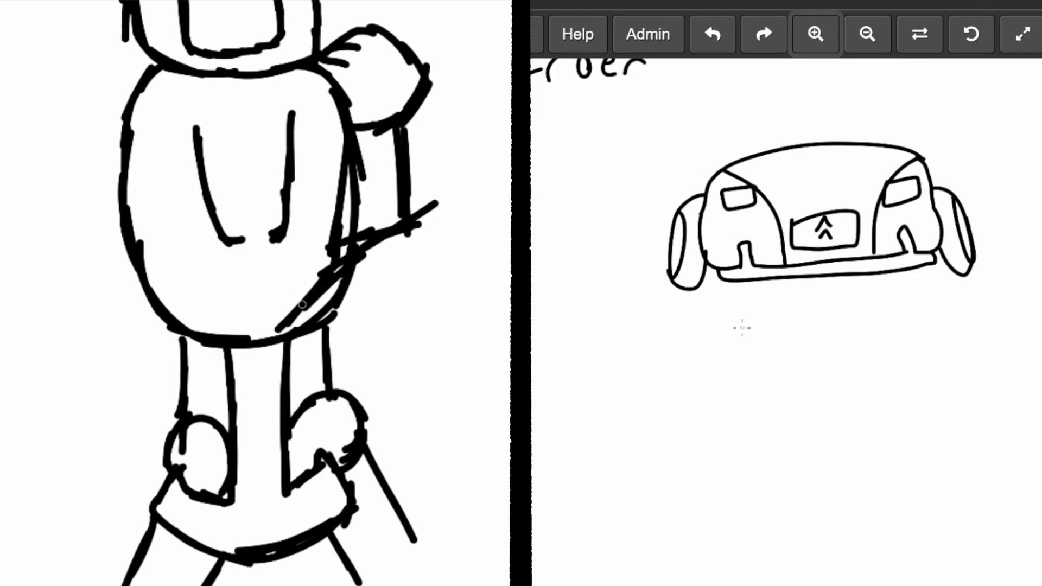
Draw the car robot's hanging arm with blocky hand, the left robot's crossing forearm and its foot.
{"action": "left_click_drag", "start_coordinate": [710, 286], "coordinate": [710, 375]}
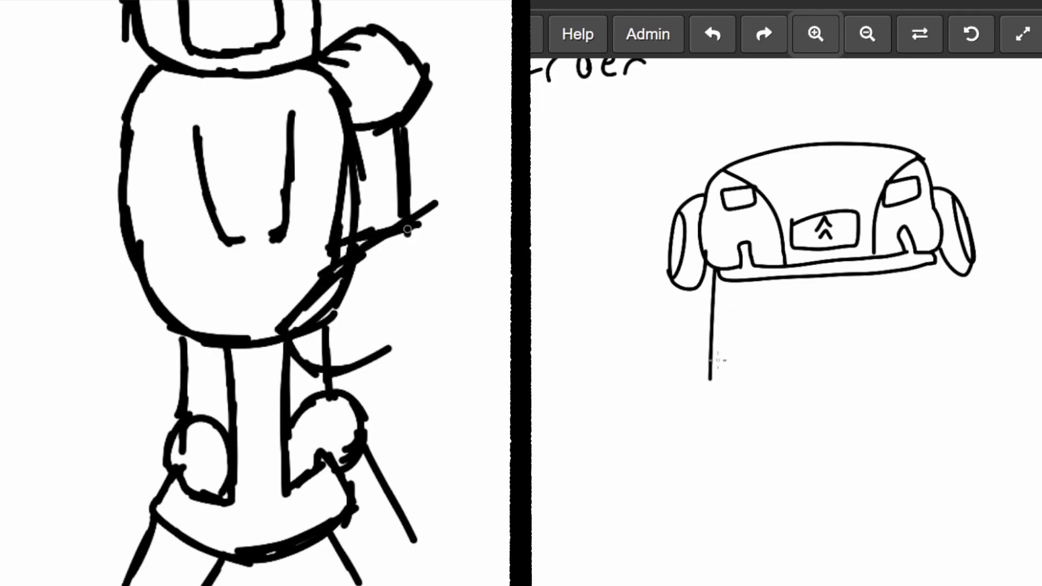
{"action": "left_click_drag", "start_coordinate": [432, 212], "coordinate": [458, 273]}
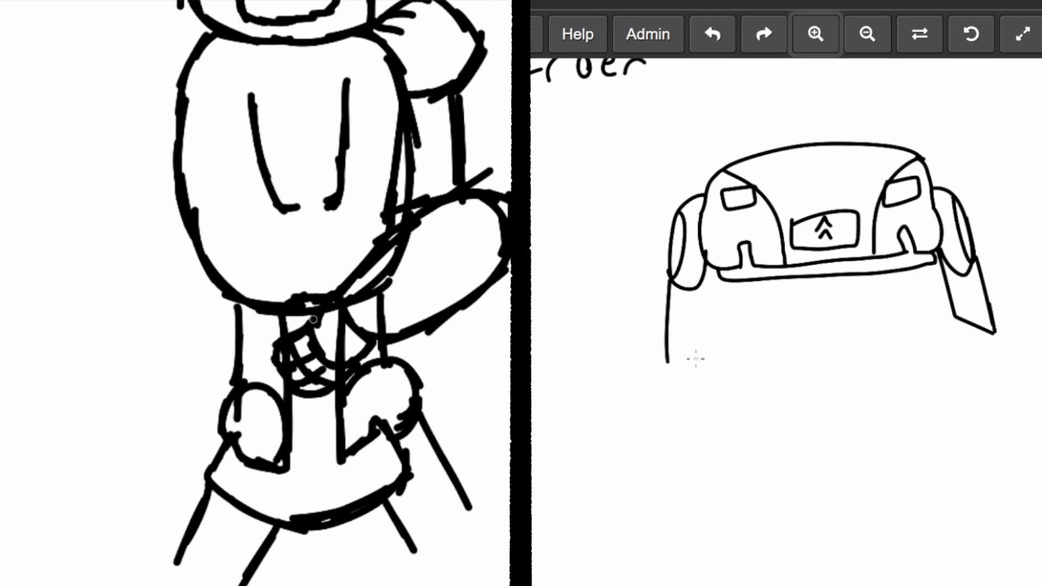
{"action": "left_click_drag", "start_coordinate": [691, 272], "coordinate": [698, 360]}
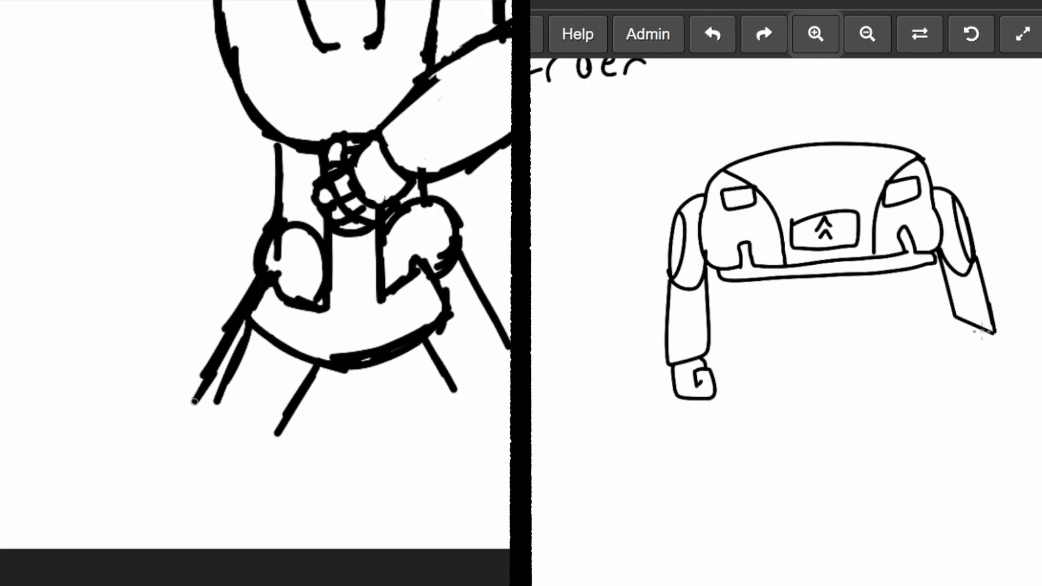
{"action": "left_click_drag", "start_coordinate": [200, 399], "coordinate": [249, 485]}
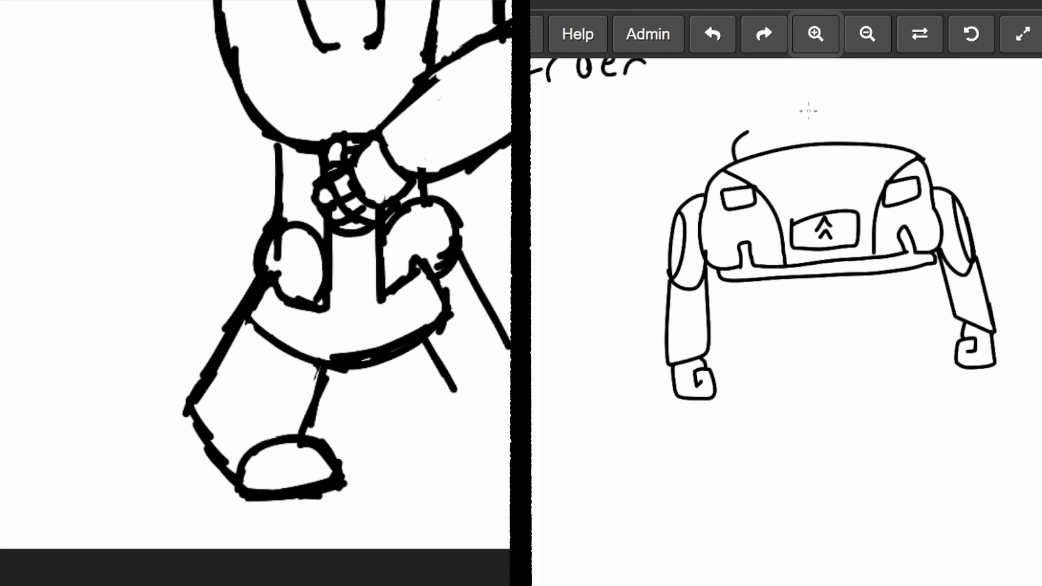
Draw the windscreen head across the top of the car robot.
{"action": "left_click_drag", "start_coordinate": [745, 132], "coordinate": [877, 113]}
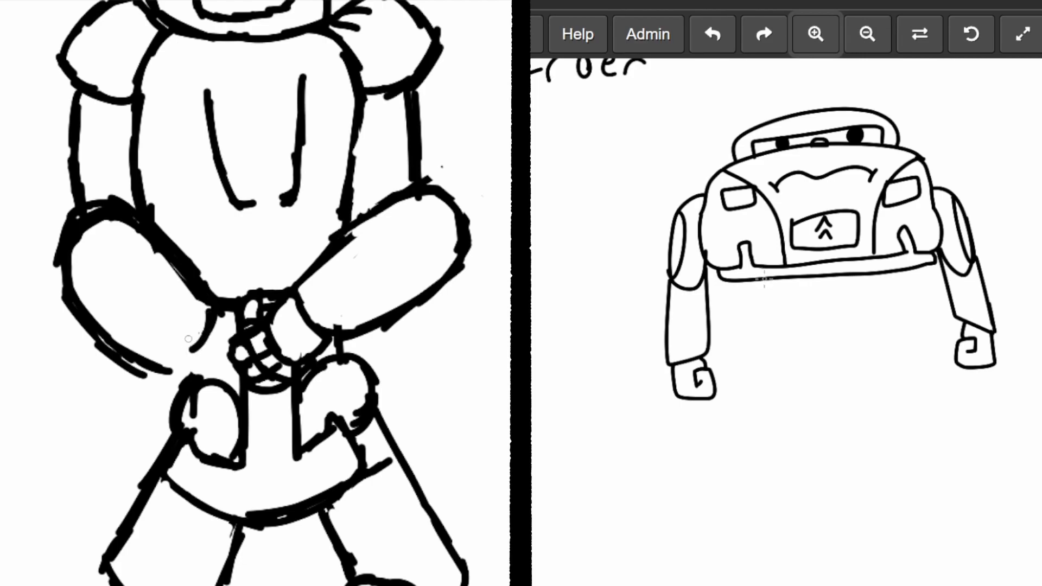
Sketch the car robot's lower body under the hood, hand detail strokes and a long leg below.
{"action": "left_click_drag", "start_coordinate": [758, 279], "coordinate": [851, 395]}
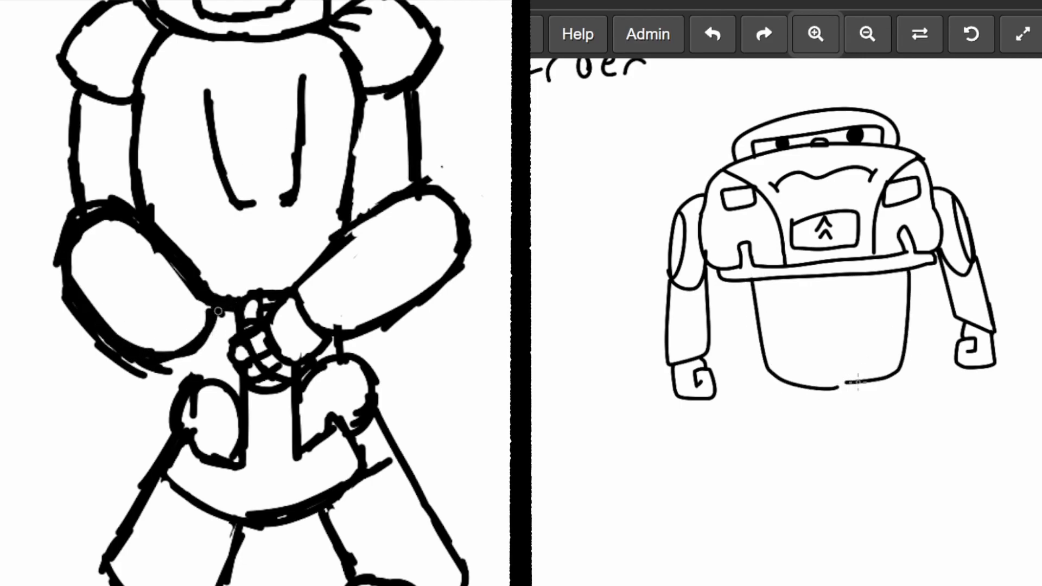
{"action": "left_click_drag", "start_coordinate": [833, 279], "coordinate": [833, 382]}
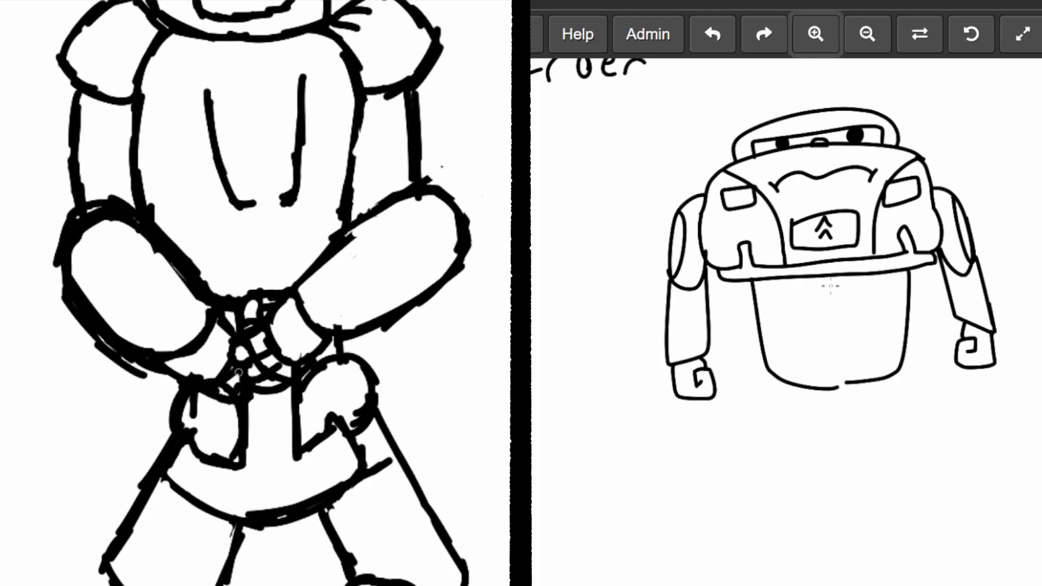
{"action": "left_click_drag", "start_coordinate": [831, 279], "coordinate": [830, 386]}
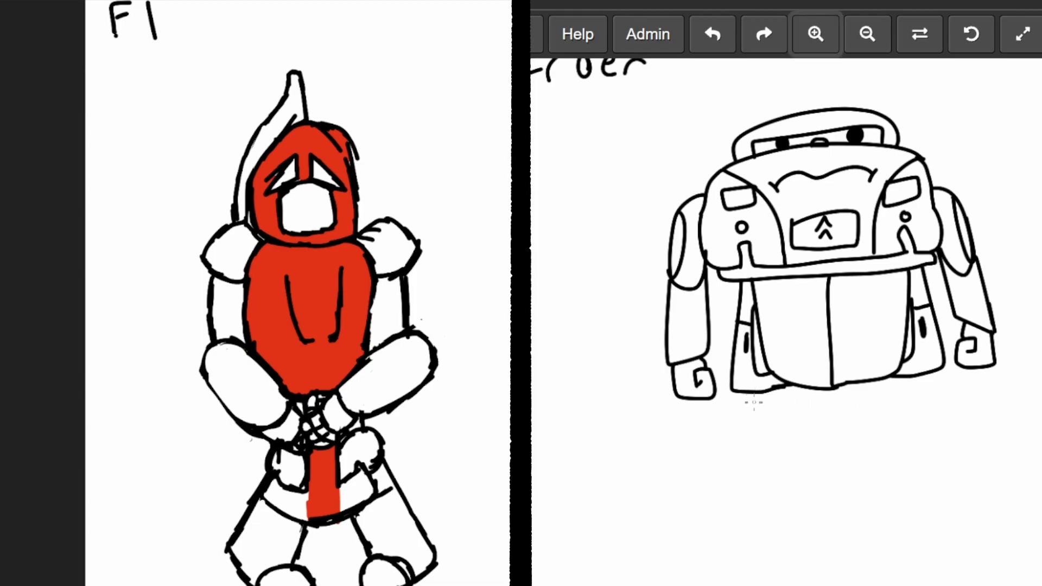
{"action": "left_click_drag", "start_coordinate": [752, 402], "coordinate": [744, 539]}
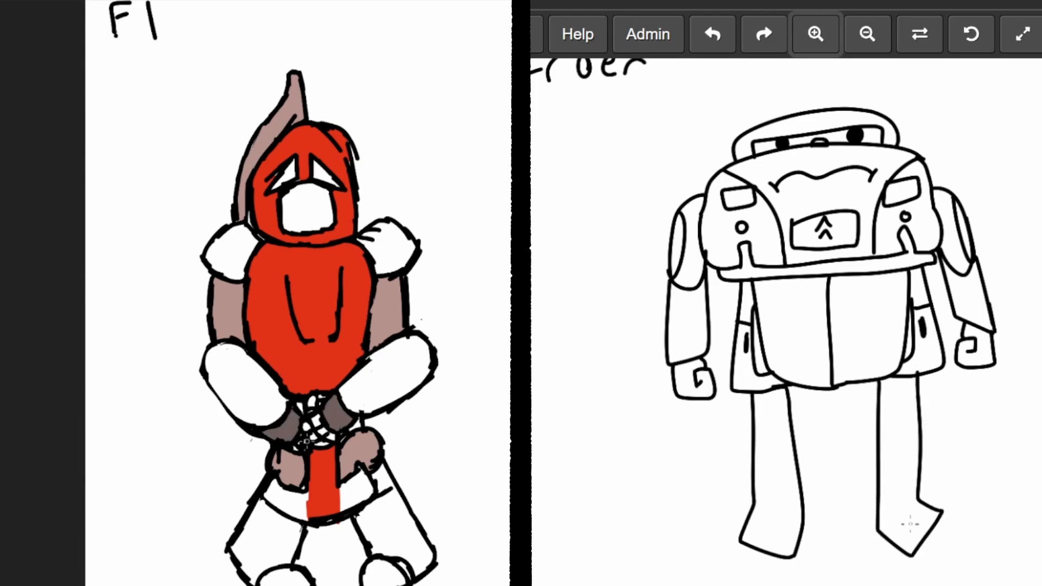
{"action": "mouse_move", "coordinate": [880, 493]}
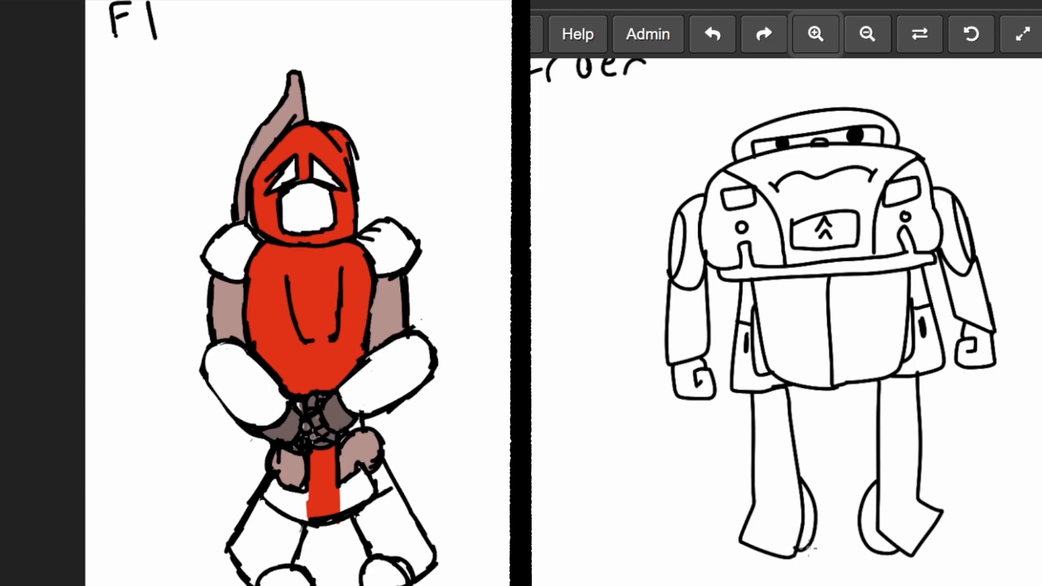
{"action": "mouse_move", "coordinate": [124, 327]}
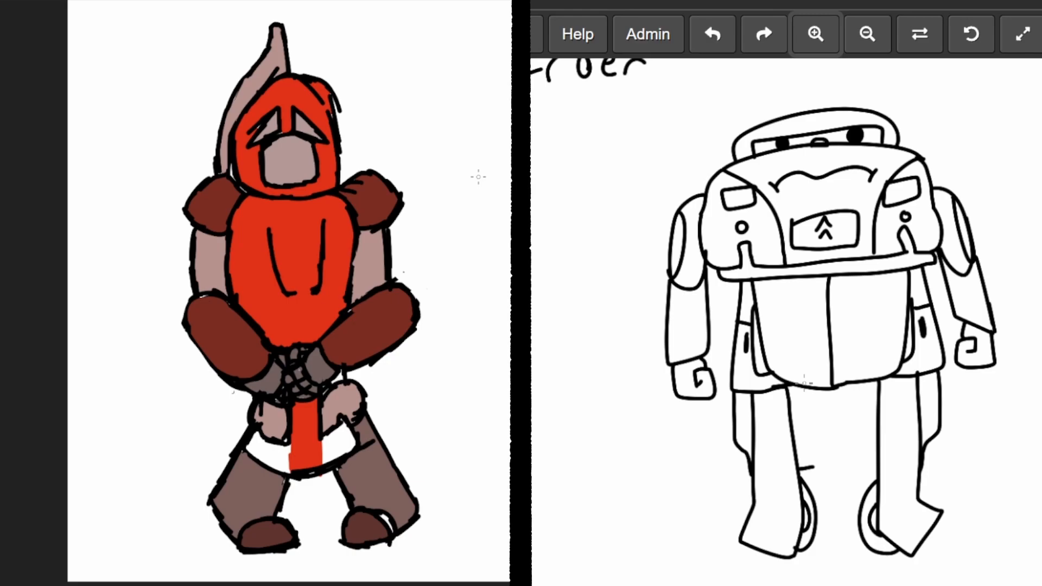
Draw wheel outlines behind the F1 robot's shoulders.
{"action": "left_click_drag", "start_coordinate": [366, 140], "coordinate": [404, 186]}
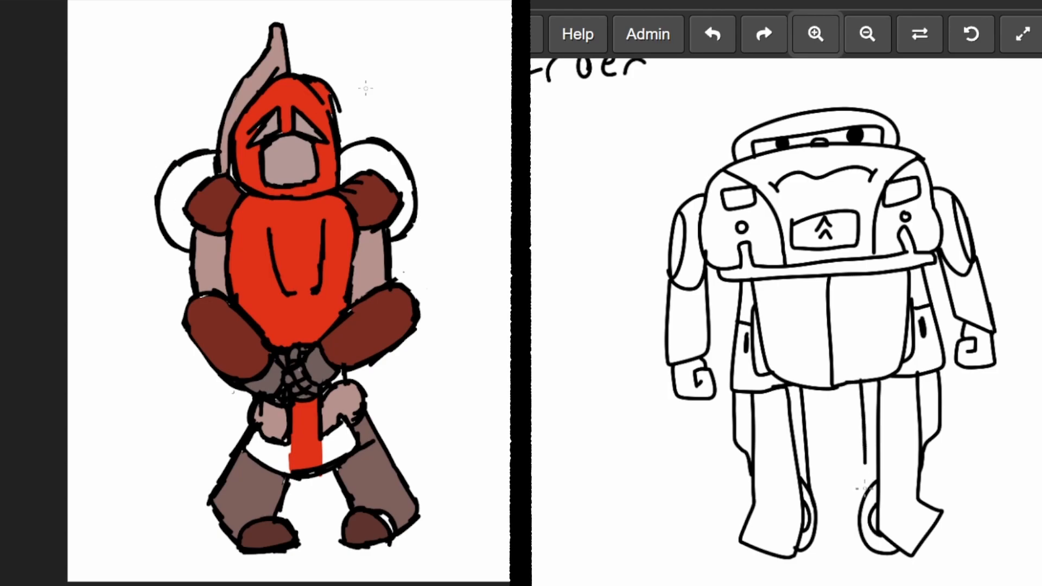
{"action": "mouse_move", "coordinate": [400, 437]}
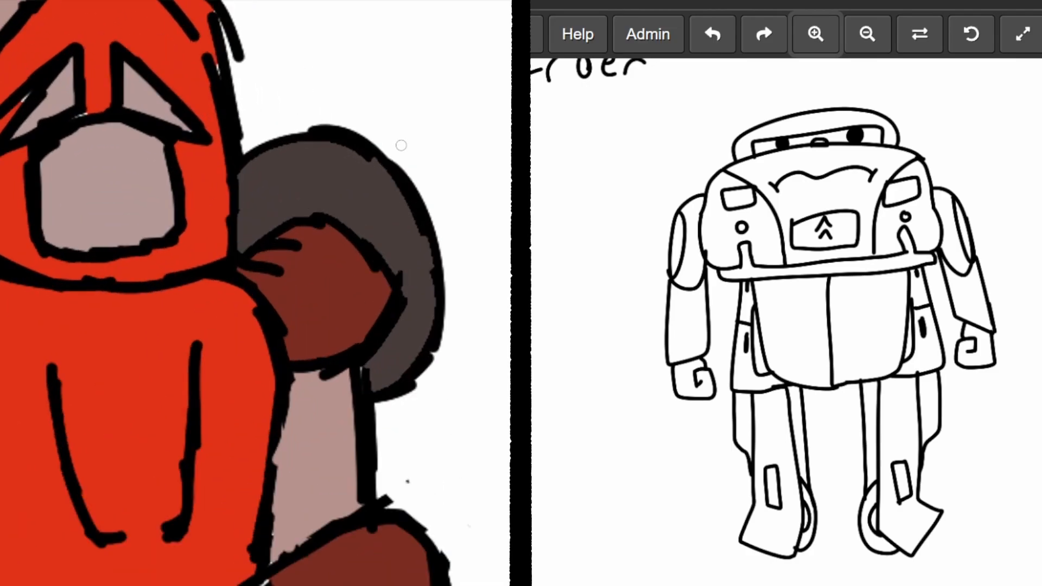
{"action": "mouse_move", "coordinate": [60, 168]}
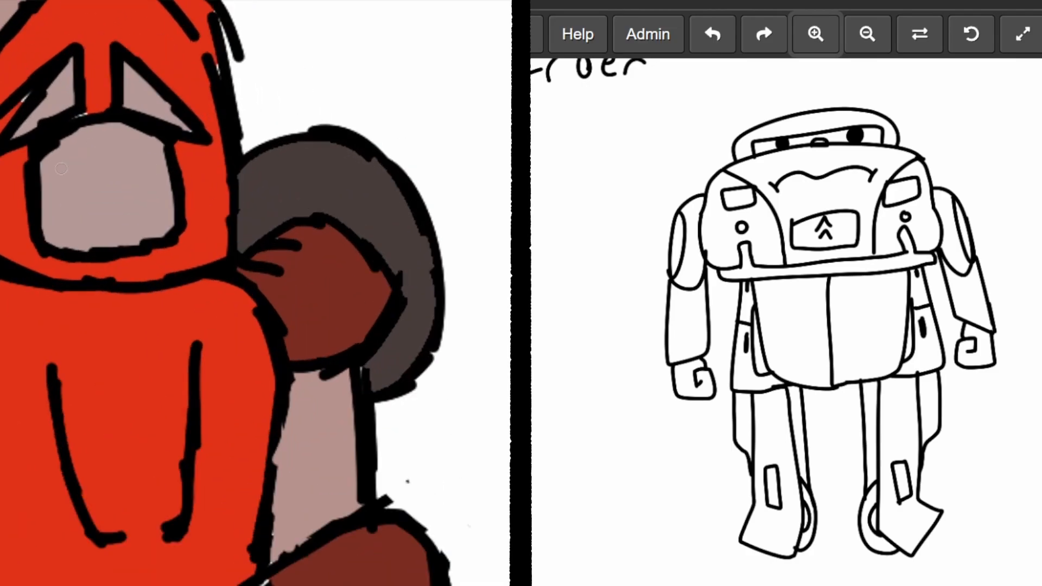
{"action": "left_click_drag", "start_coordinate": [60, 146], "coordinate": [107, 194]}
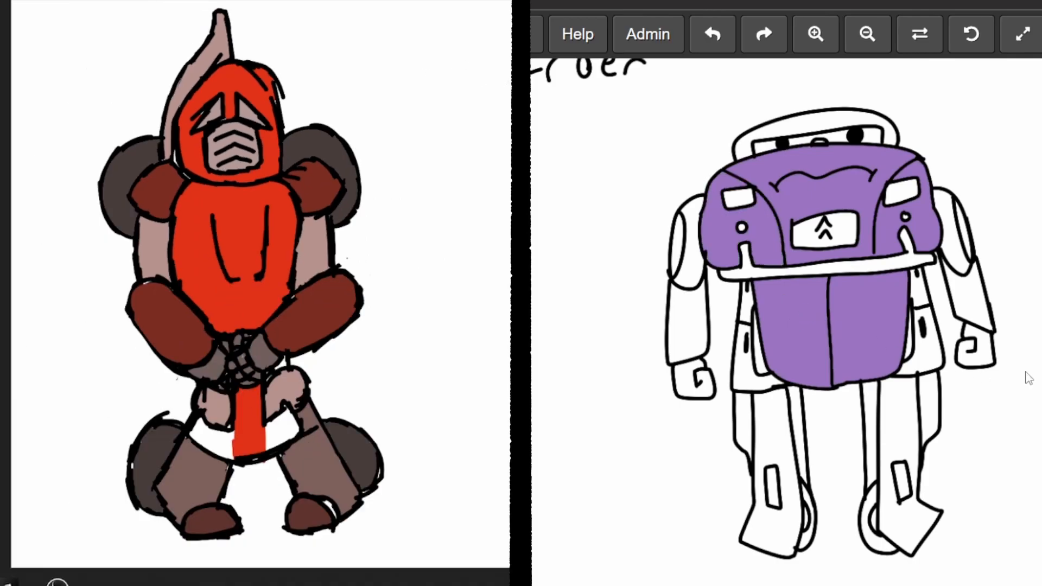
{"action": "mouse_move", "coordinate": [944, 237]}
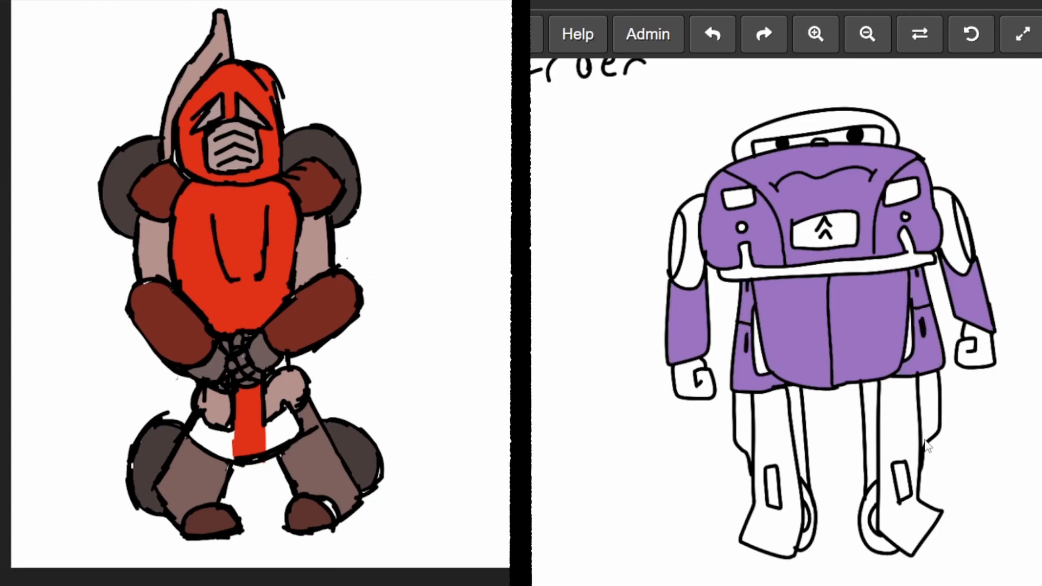
Bucket-fill part of the Citroën robot's body with purple.
{"action": "left_click", "coordinate": [775, 446]}
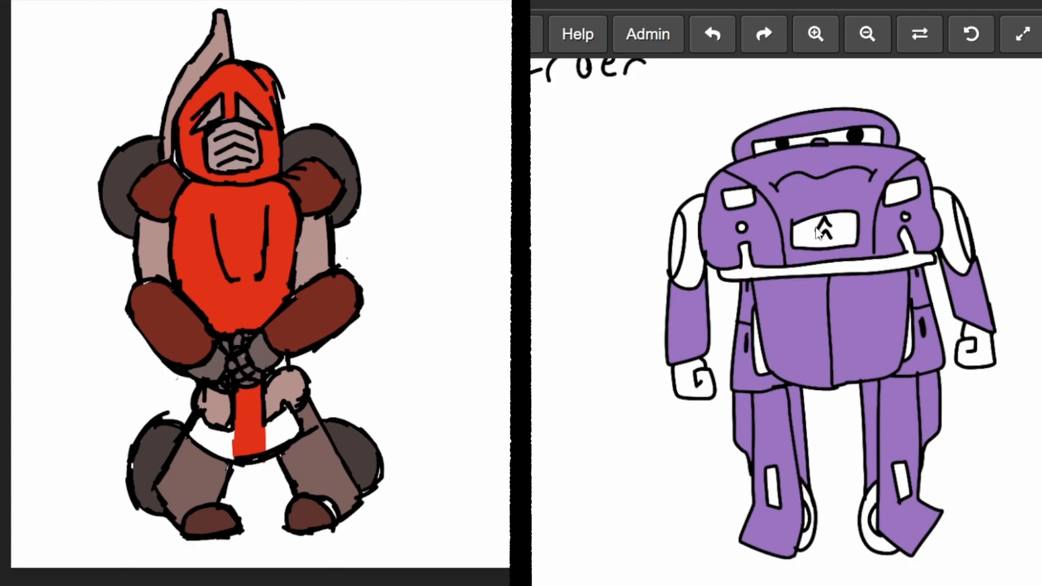
{"action": "mouse_move", "coordinate": [810, 511]}
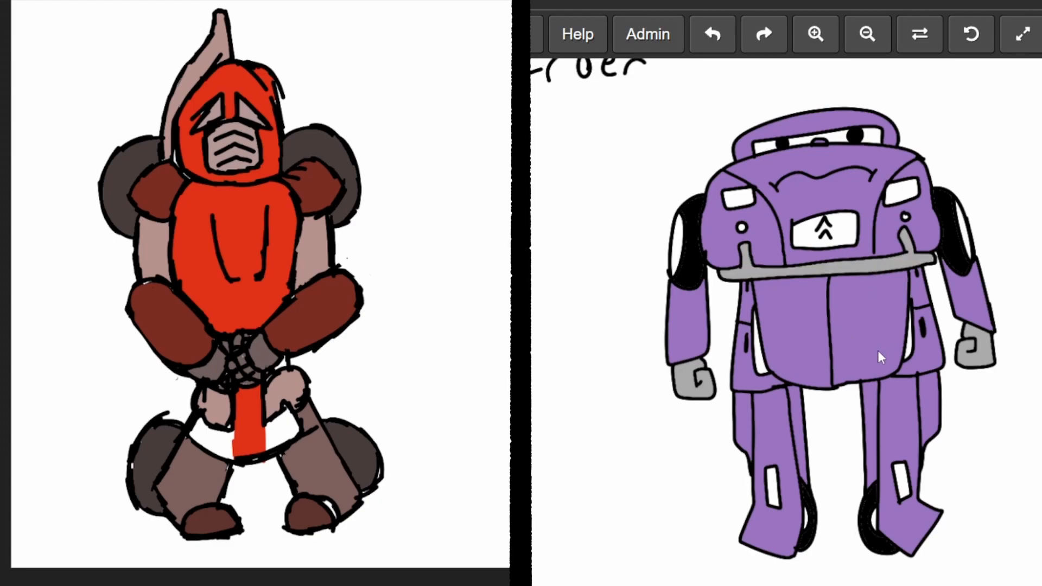
{"action": "mouse_move", "coordinate": [901, 267]}
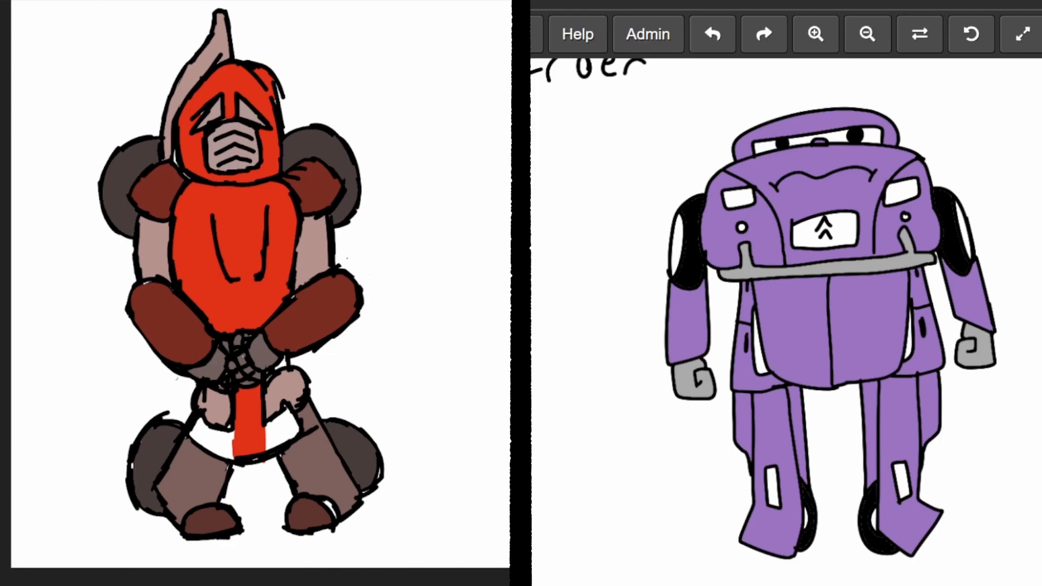
{"action": "mouse_move", "coordinate": [804, 272]}
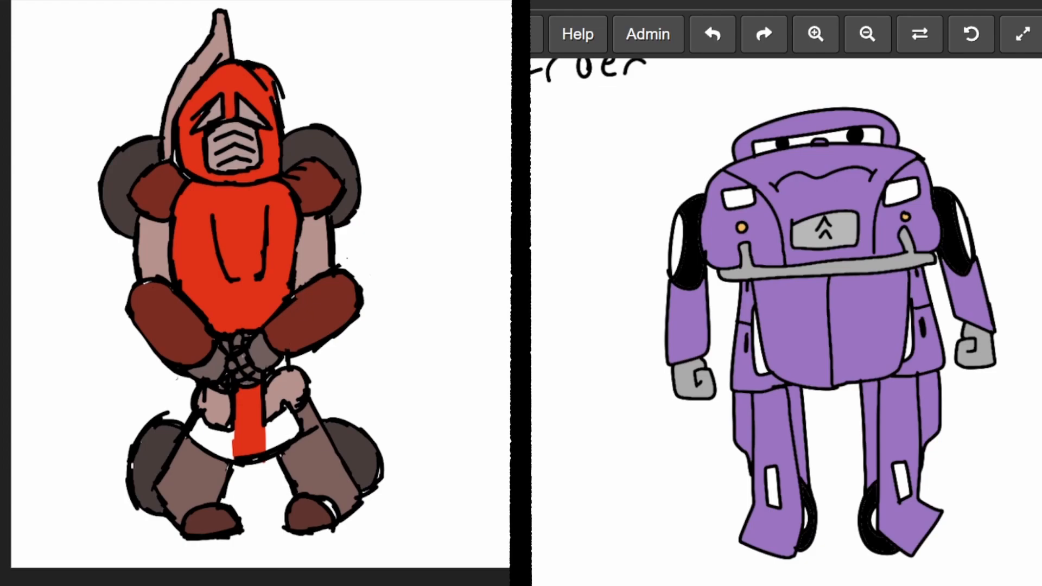
{"action": "mouse_move", "coordinate": [877, 256]}
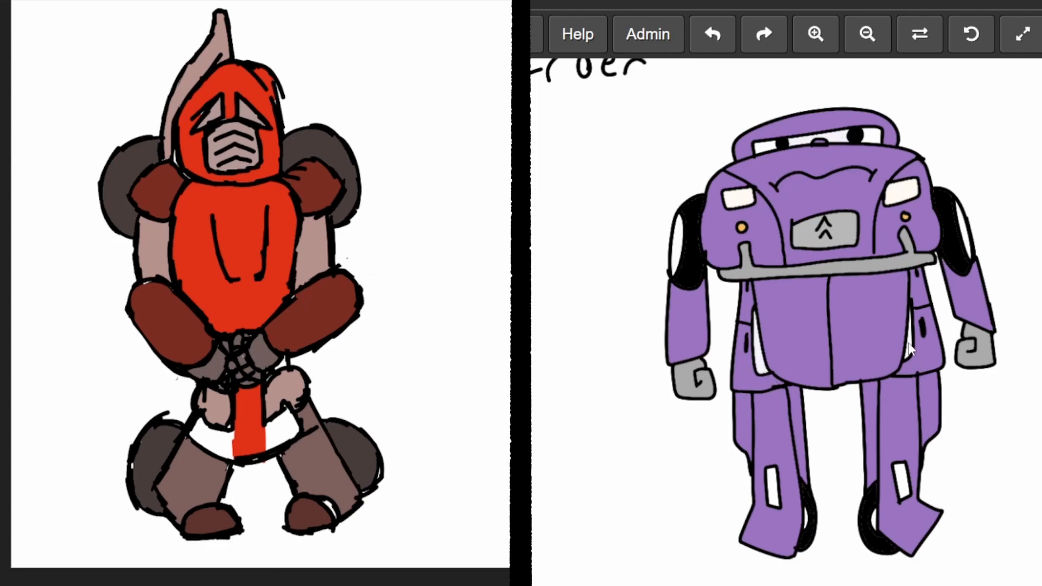
{"action": "mouse_move", "coordinate": [704, 408]}
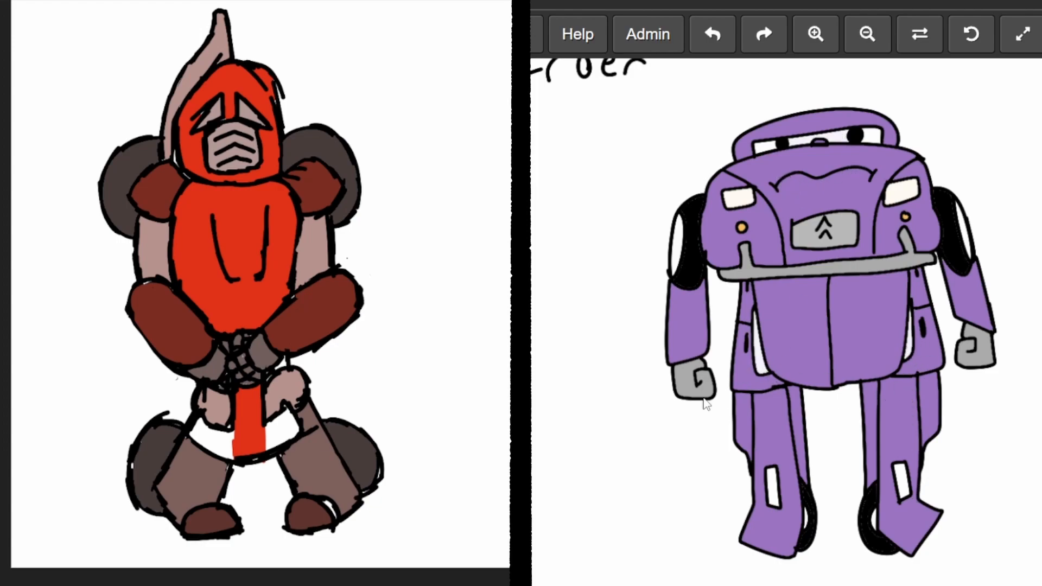
{"action": "mouse_move", "coordinate": [963, 357]}
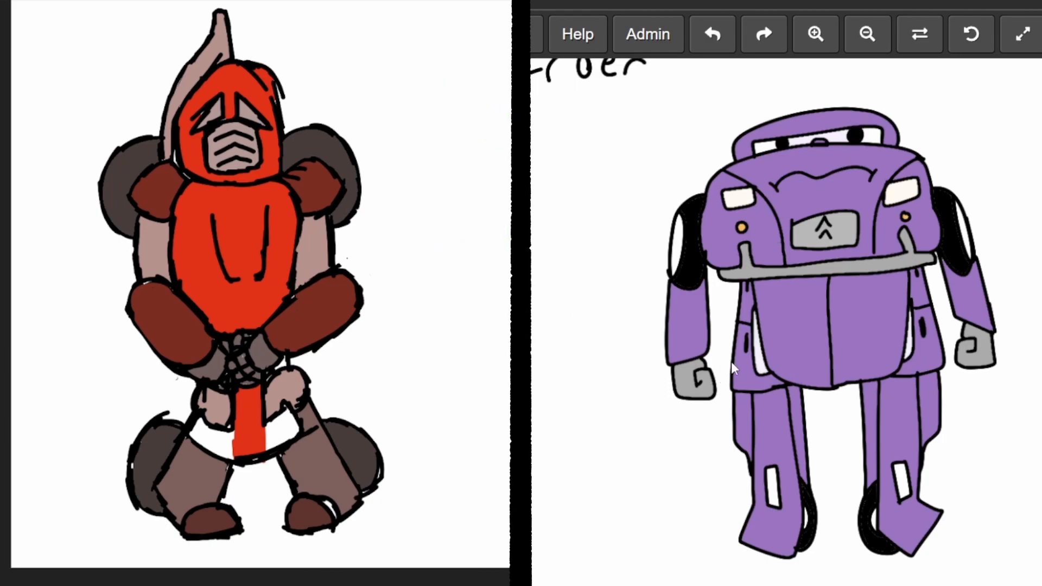
{"action": "mouse_move", "coordinate": [1012, 425]}
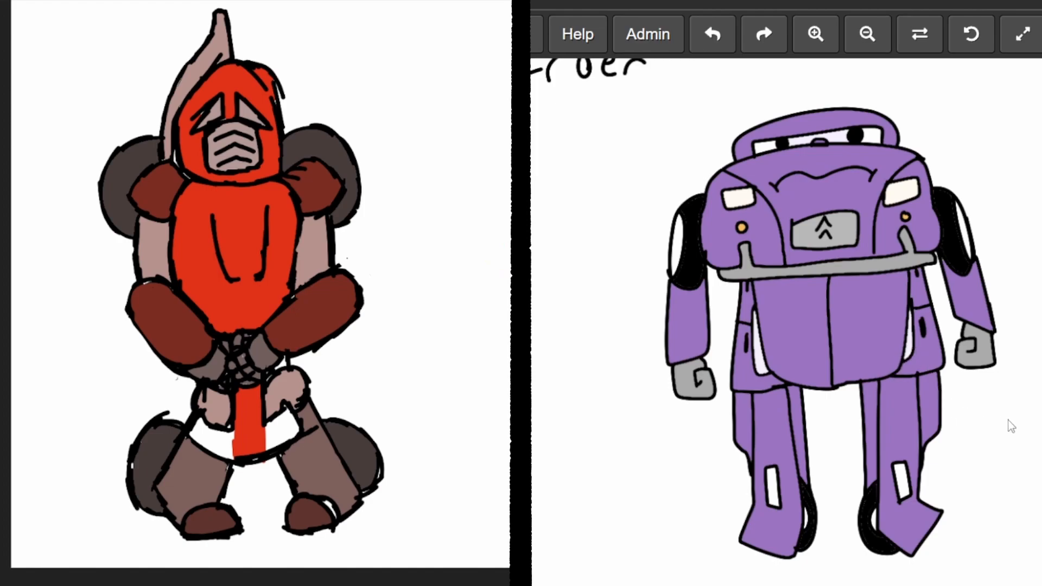
{"action": "mouse_move", "coordinate": [847, 381]}
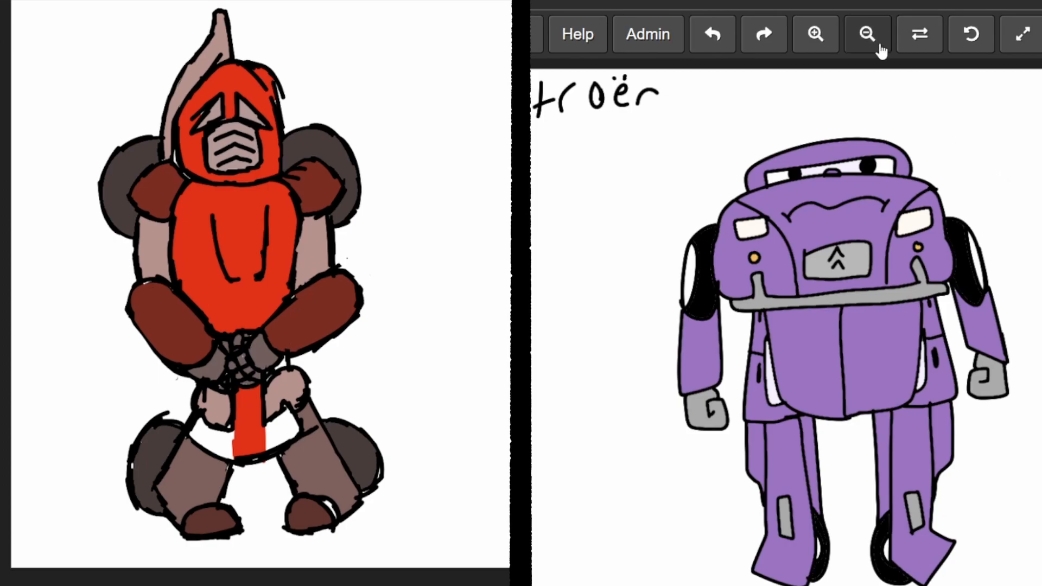
{"action": "mouse_move", "coordinate": [873, 41]}
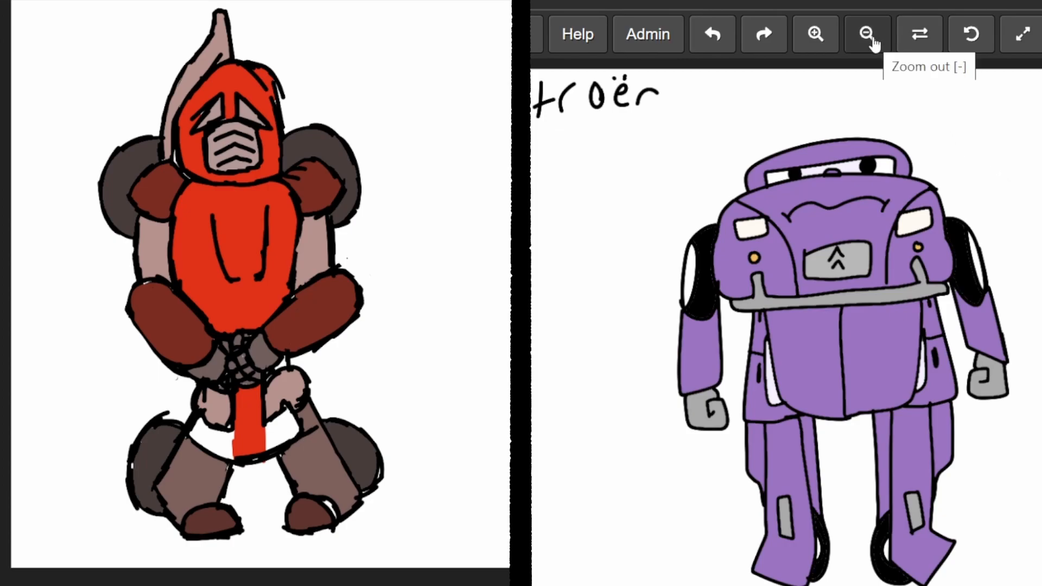
Zoom out until both finished robots and their F1 and Citroën labels are visible.
{"action": "left_click", "coordinate": [867, 33]}
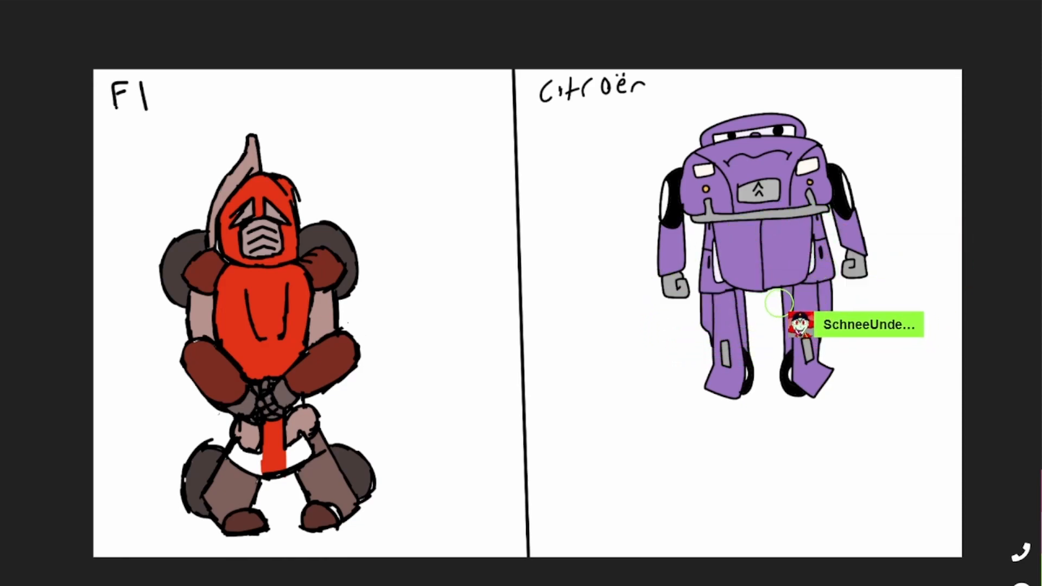
{"action": "mouse_move", "coordinate": [780, 310]}
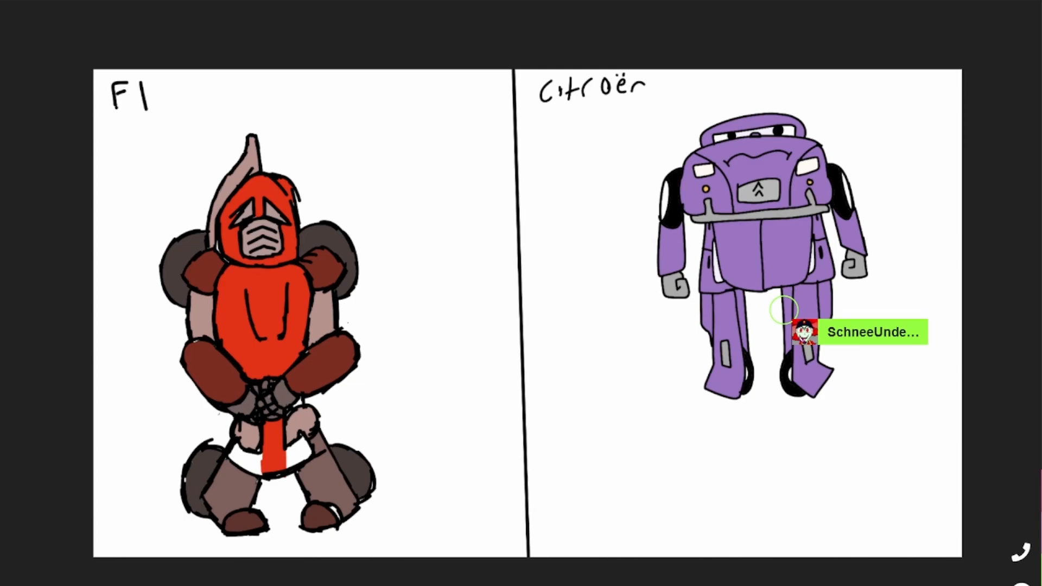
{"action": "mouse_move", "coordinate": [776, 313]}
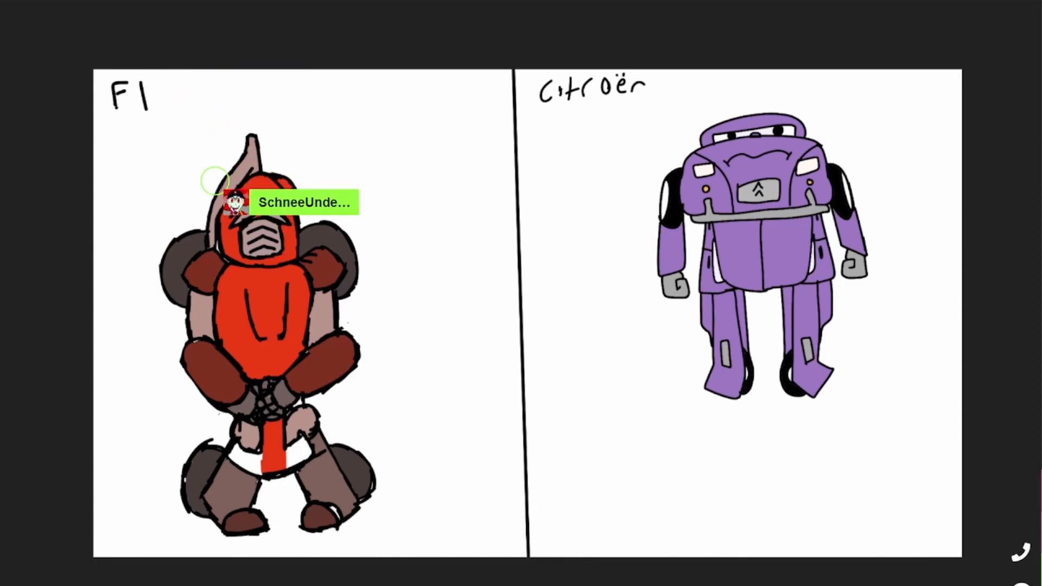
{"action": "mouse_move", "coordinate": [348, 484]}
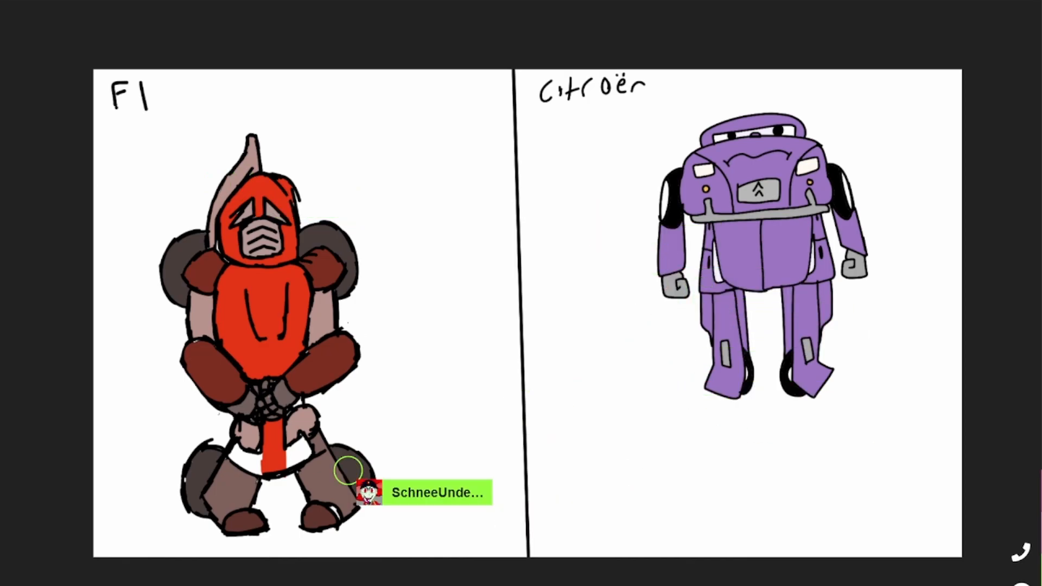
{"action": "mouse_move", "coordinate": [818, 120]}
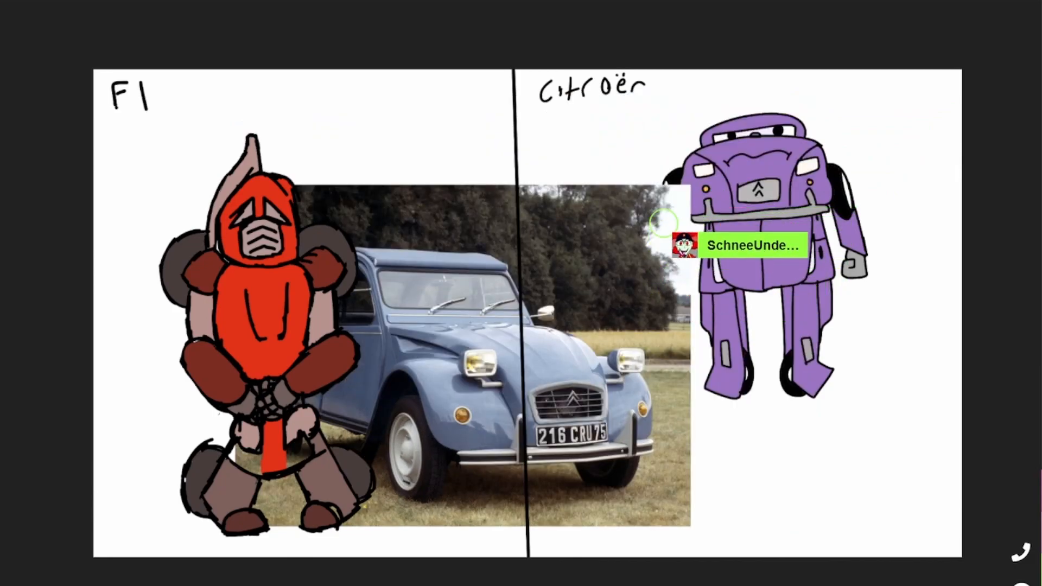
{"action": "mouse_move", "coordinate": [785, 251]}
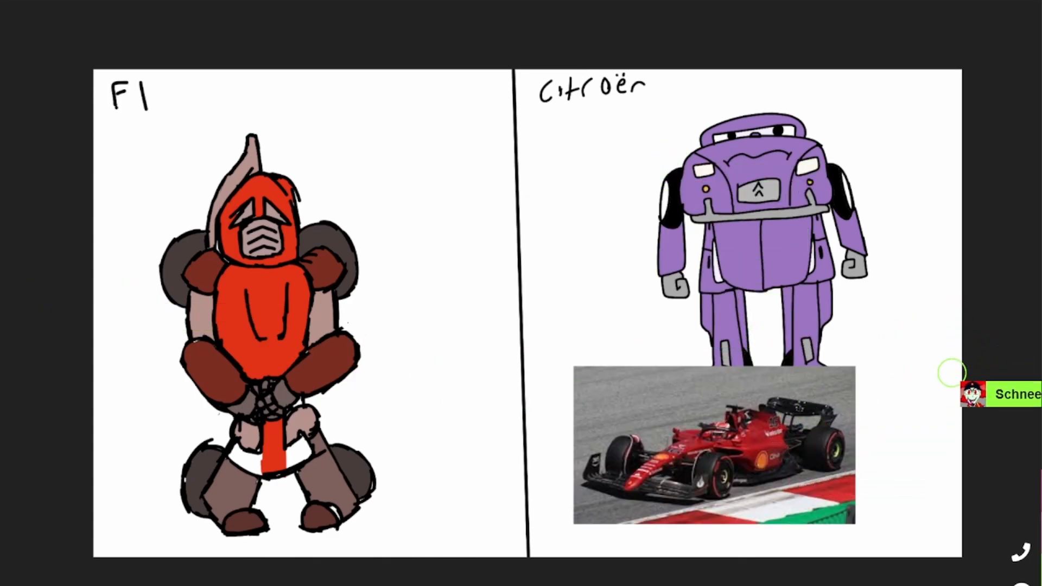
{"action": "mouse_move", "coordinate": [781, 469]}
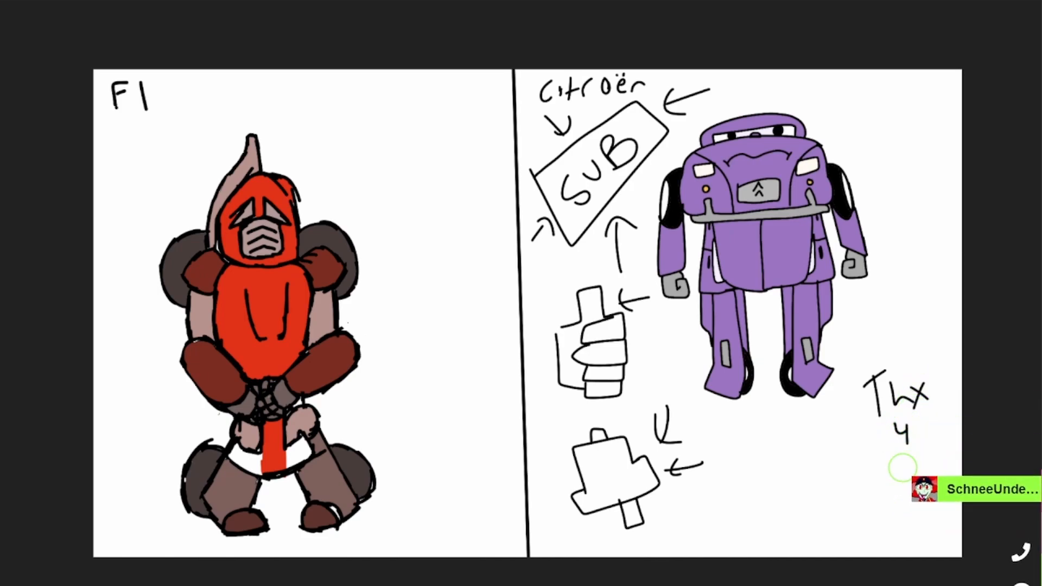
Write 'Wai' under the 'Thx 4' note beside the purple robot.
{"action": "type", "text": "Wai"}
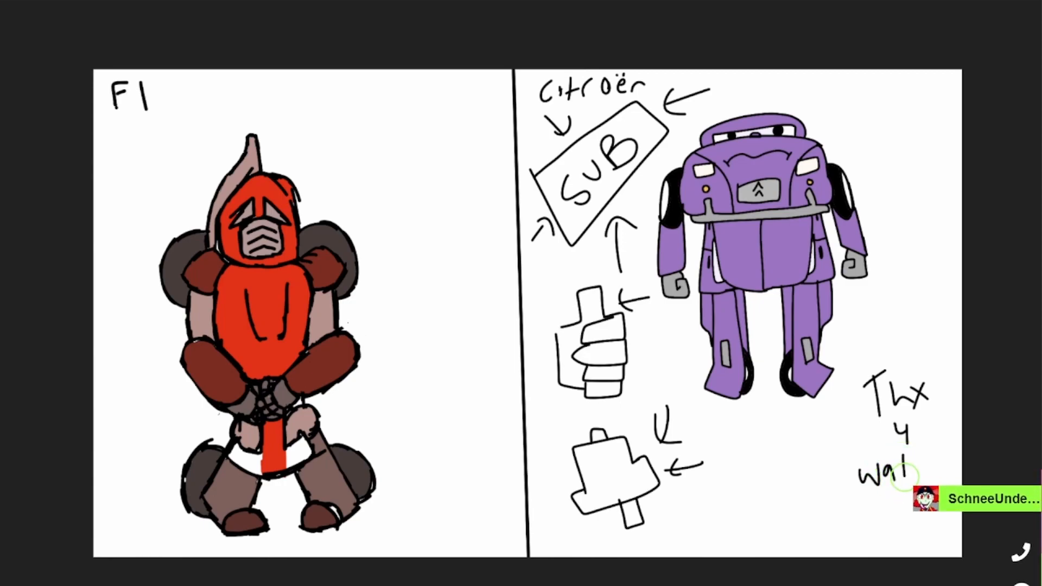